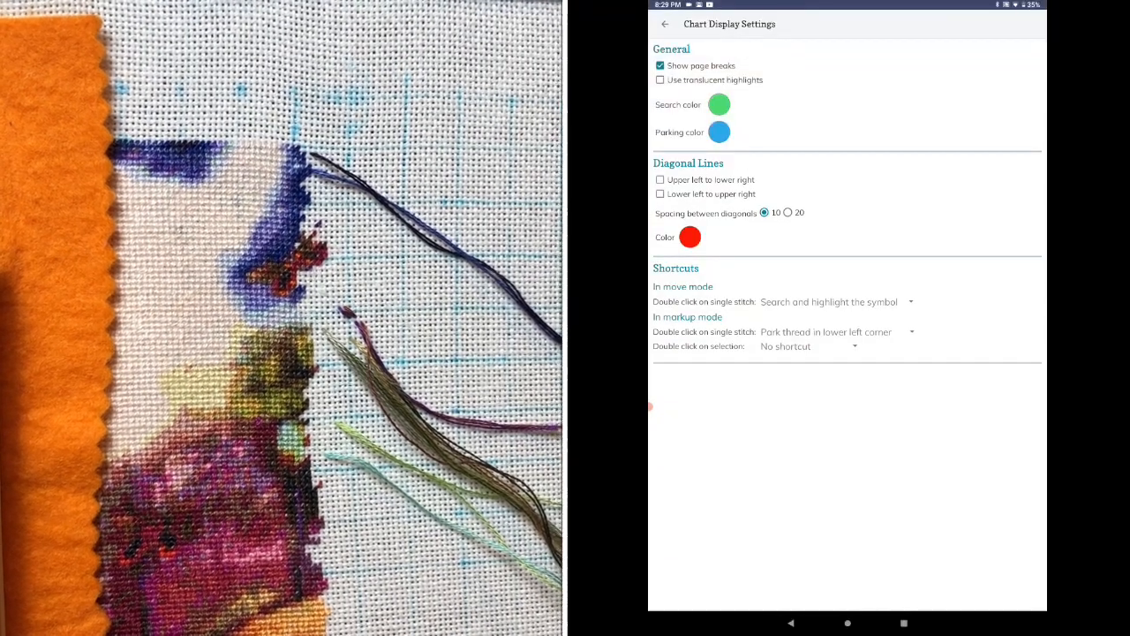
Step: Switch off 'Show page breaks' in Chart Display Settings and return to the chart
click(659, 64)
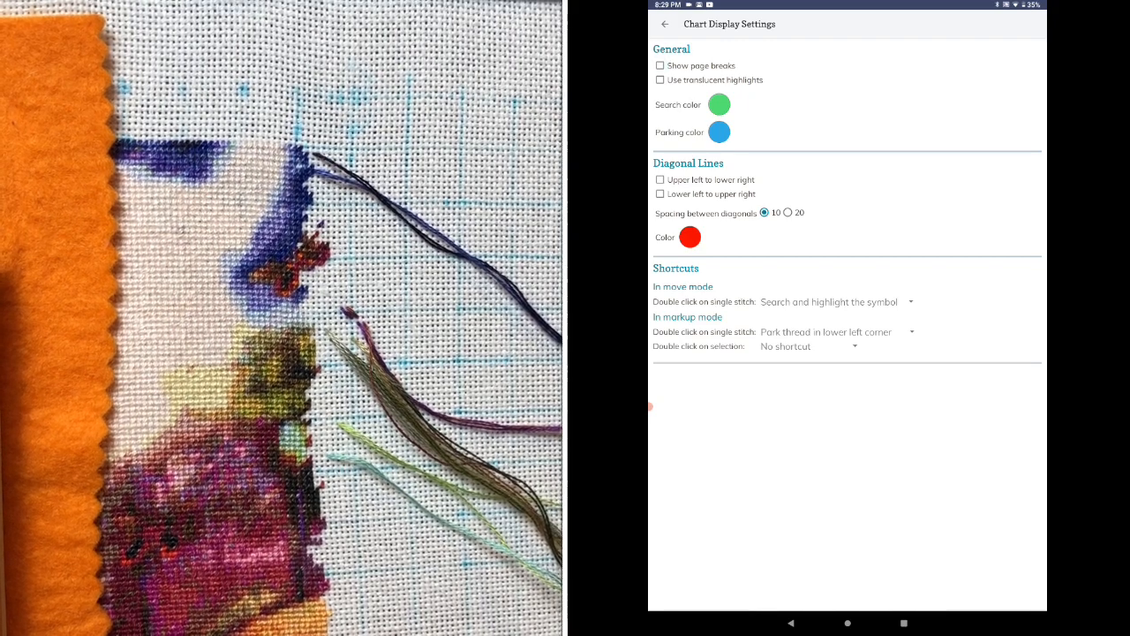
click(666, 23)
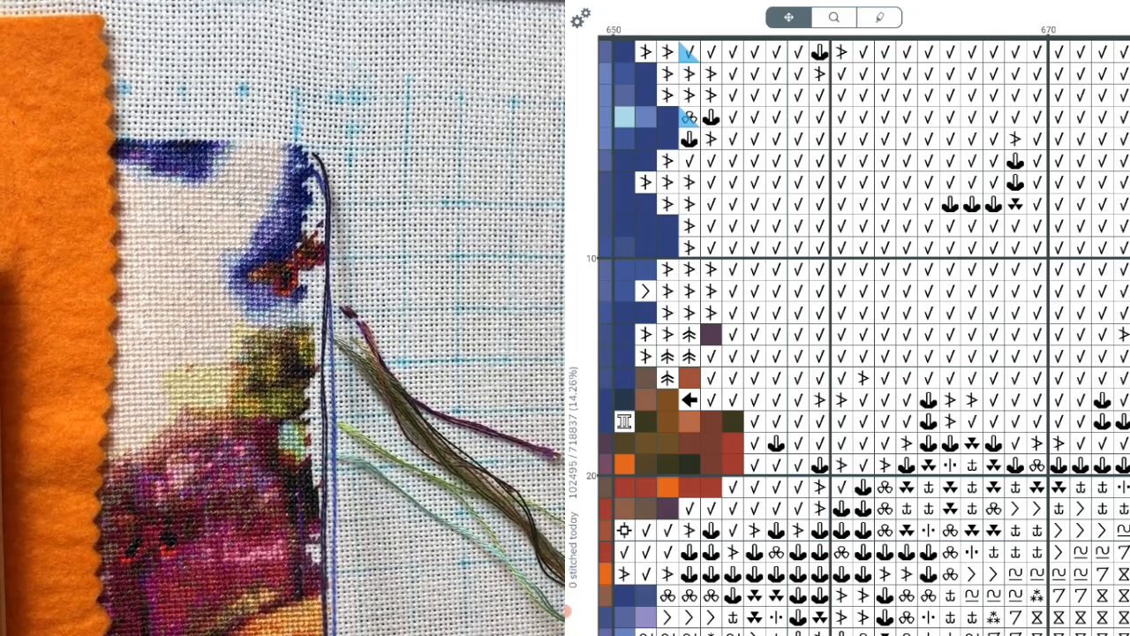
click(832, 17)
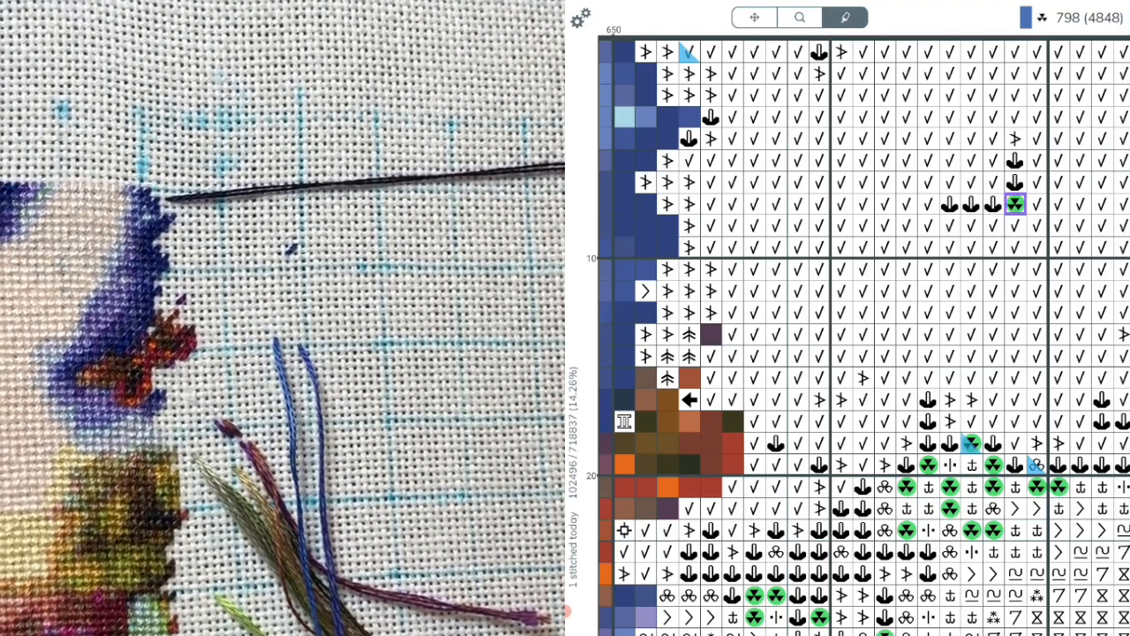
Step: Select color 798 and mark its stitched squares as completed in green
click(1015, 204)
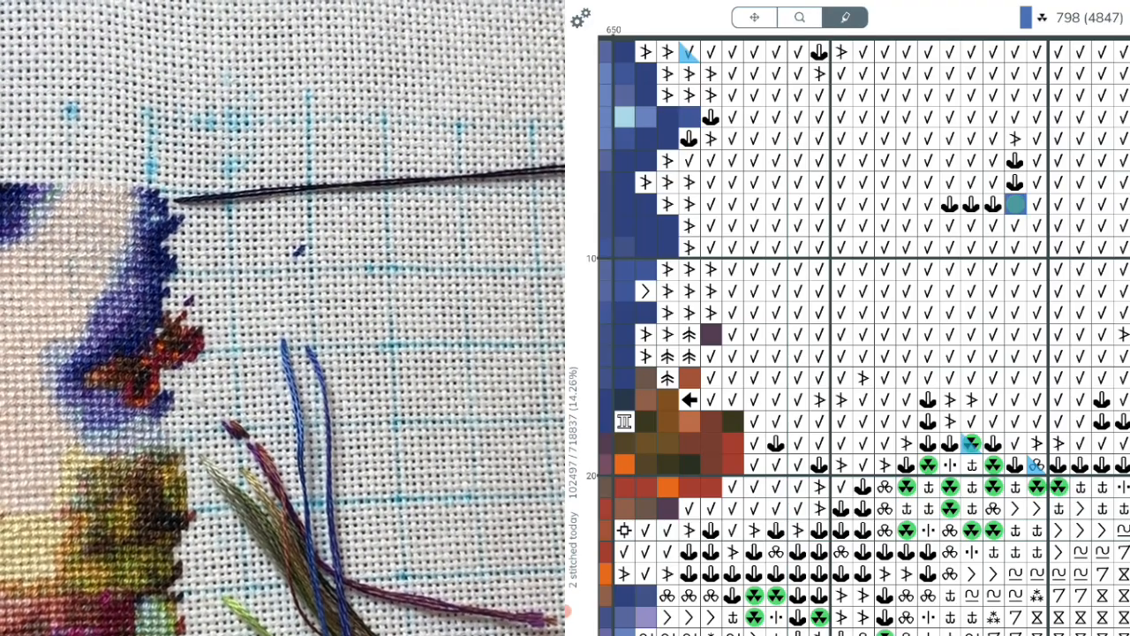
click(800, 17)
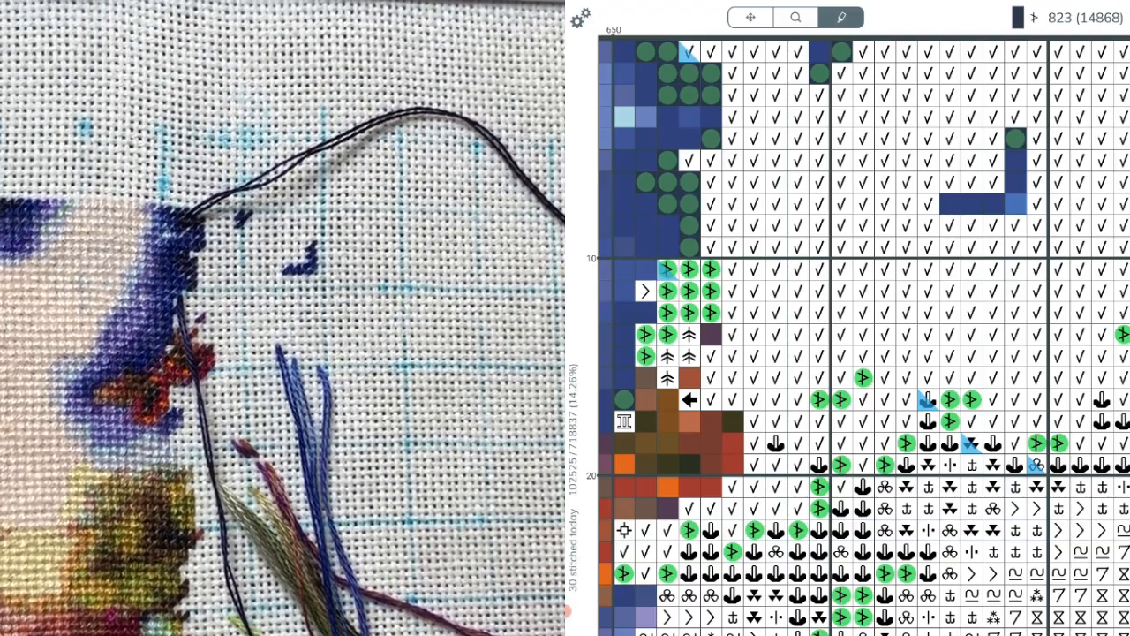
Step: Highlight every color 939 square on the chart for the next stitching section
click(795, 17)
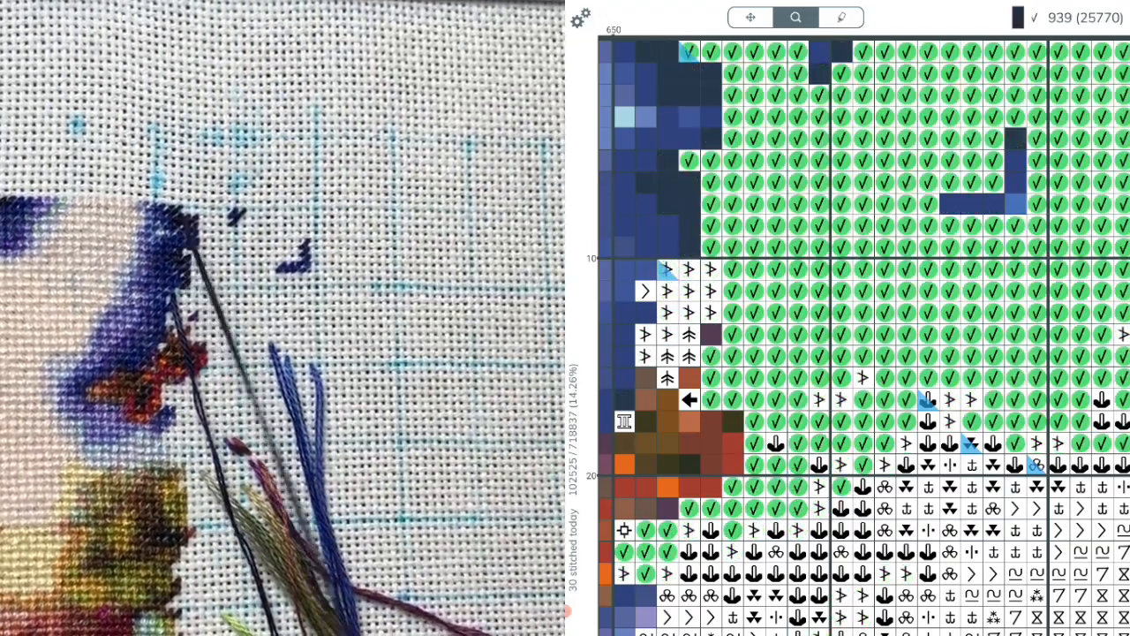